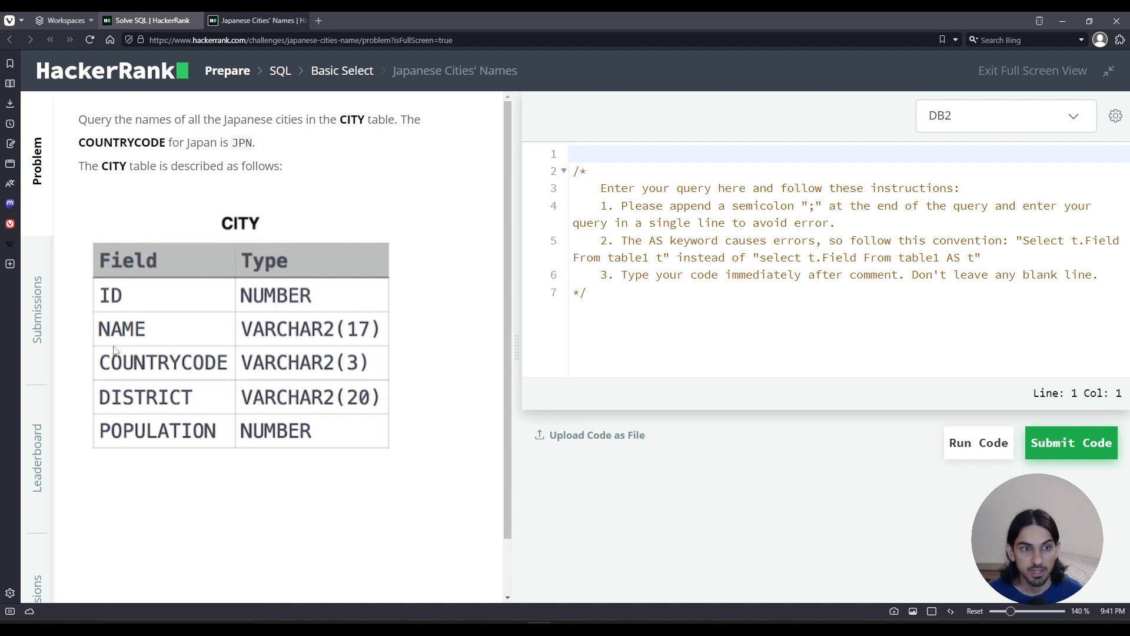
mouse_move(510, 454)
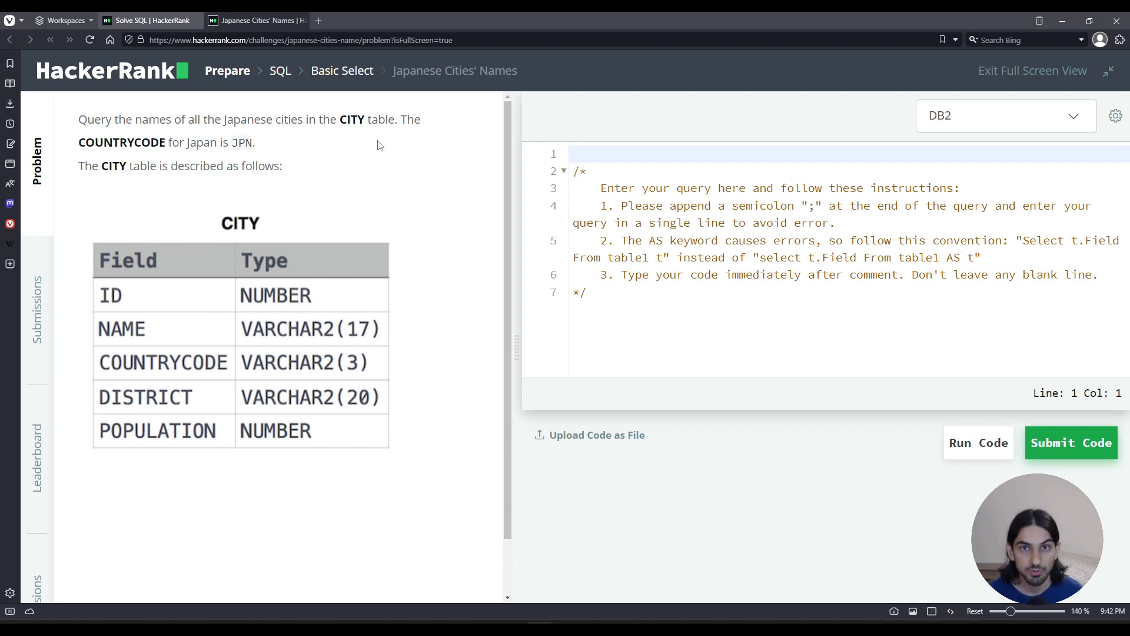
Replace the starter comment with SELECT NAME FROM CITY WHERE COUNTRYCODE = 'JPN'; on one line.
double_click(241, 142)
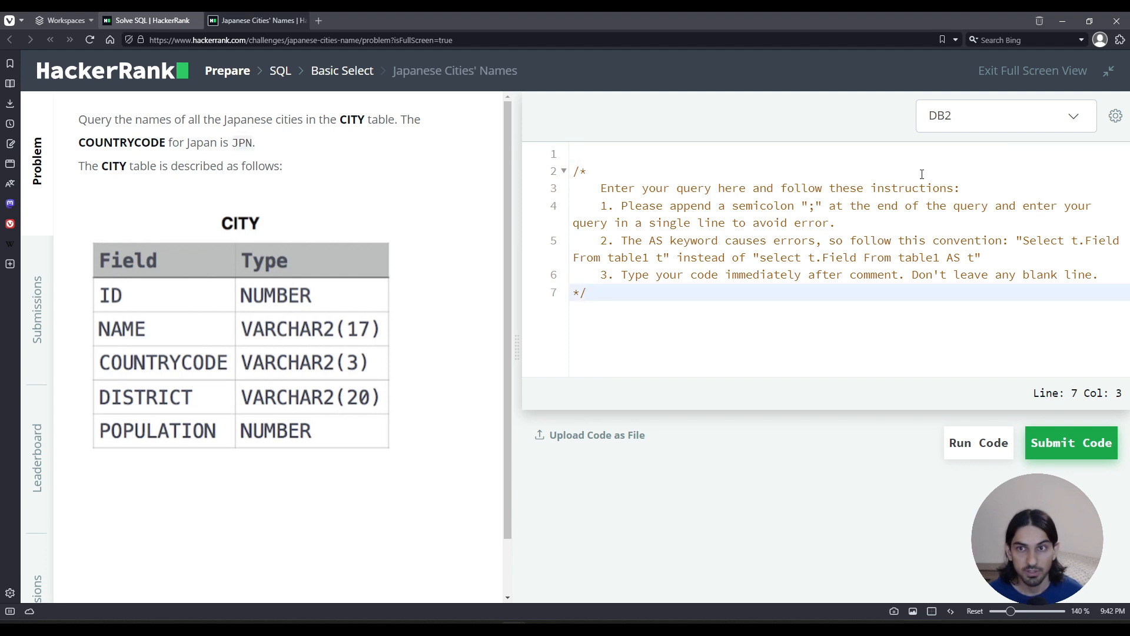
key("ctrl+a")
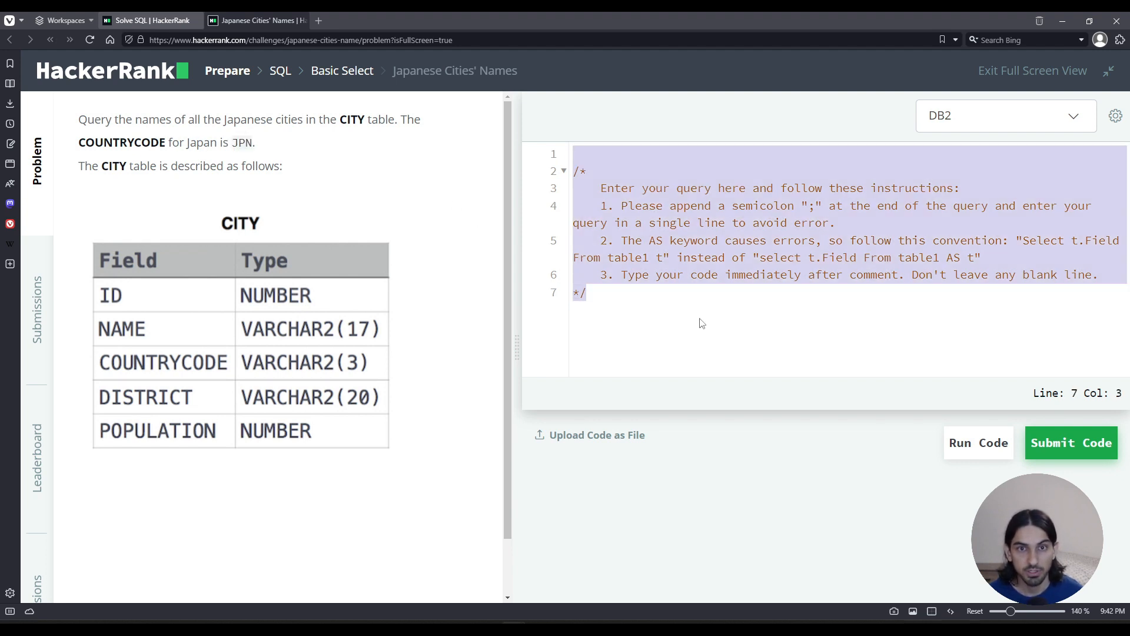
type("SELECT")
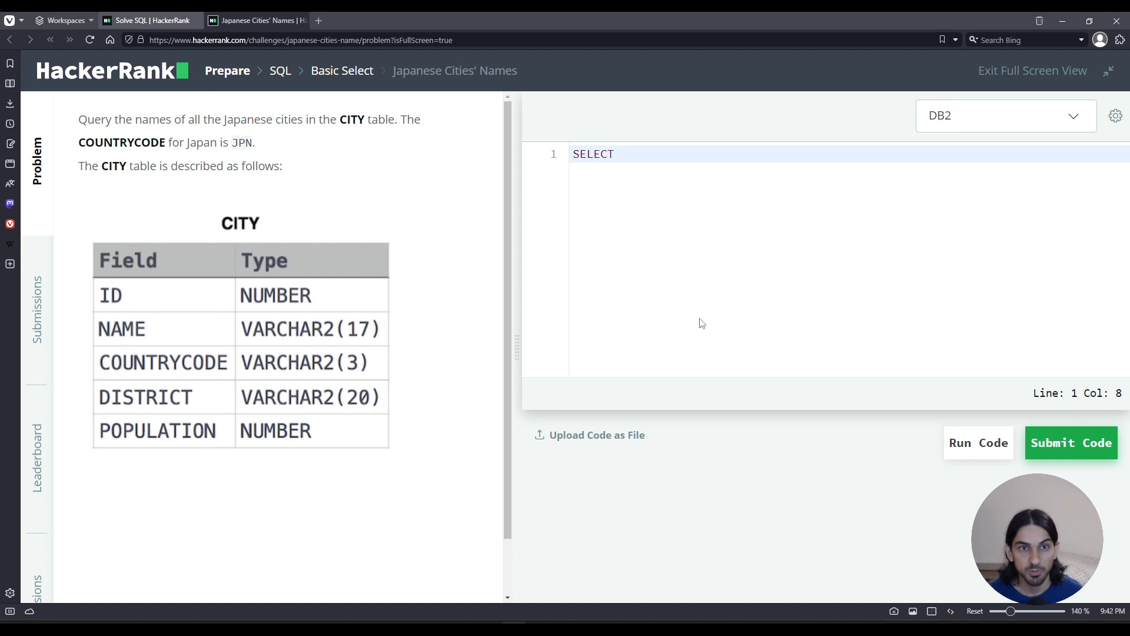
type("NAME")
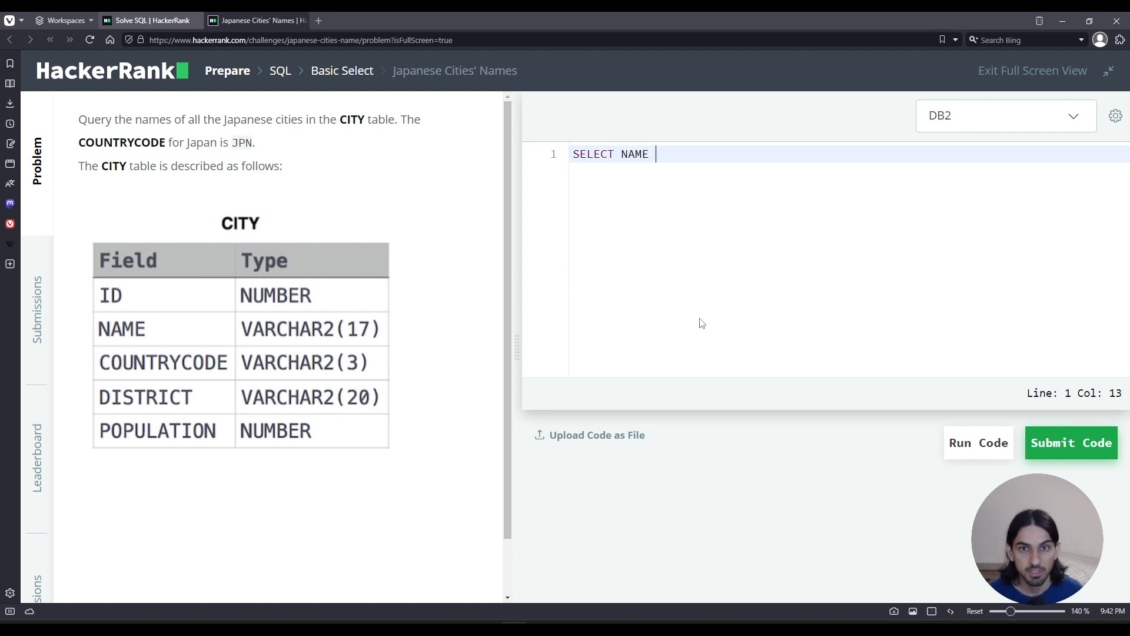
type("FROM CITY")
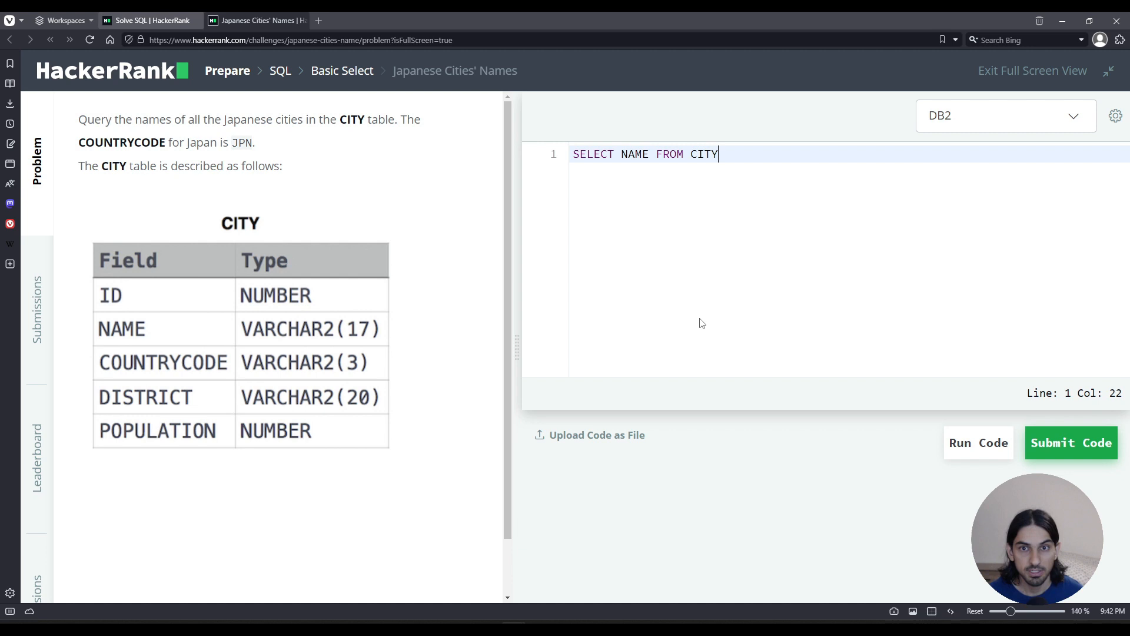
type("WH")
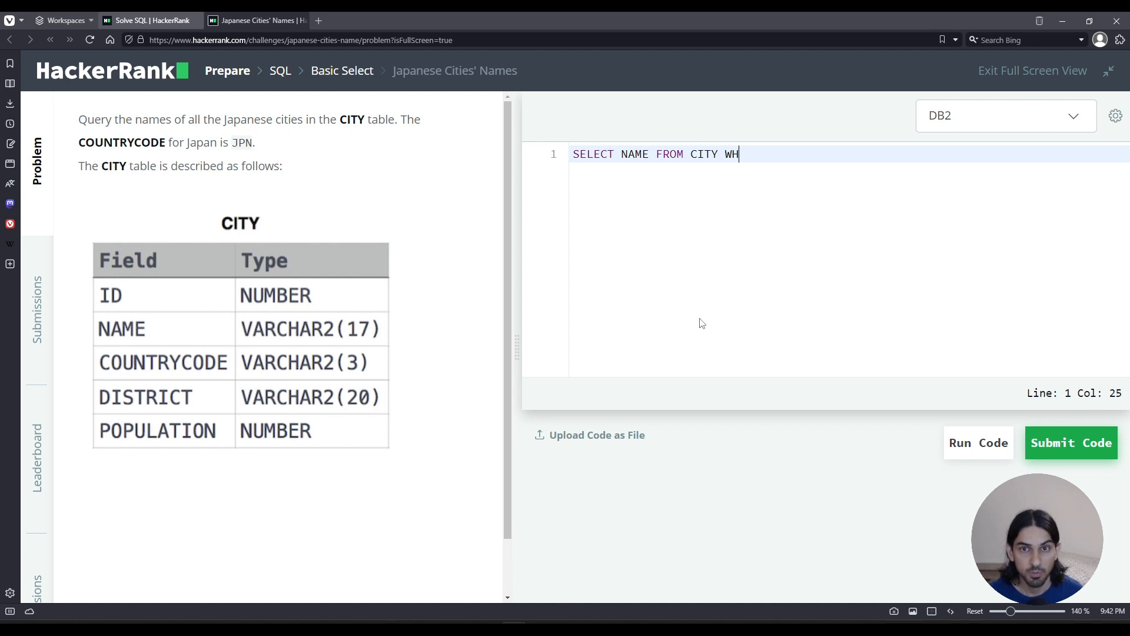
type("ERE COUNTRY")
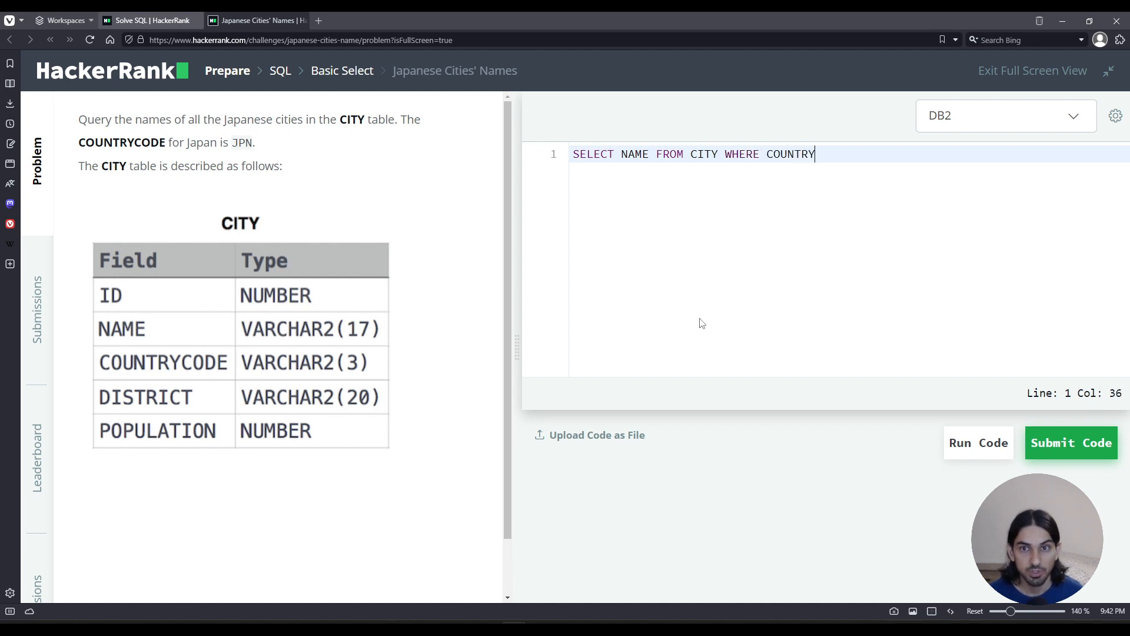
type("CODE =")
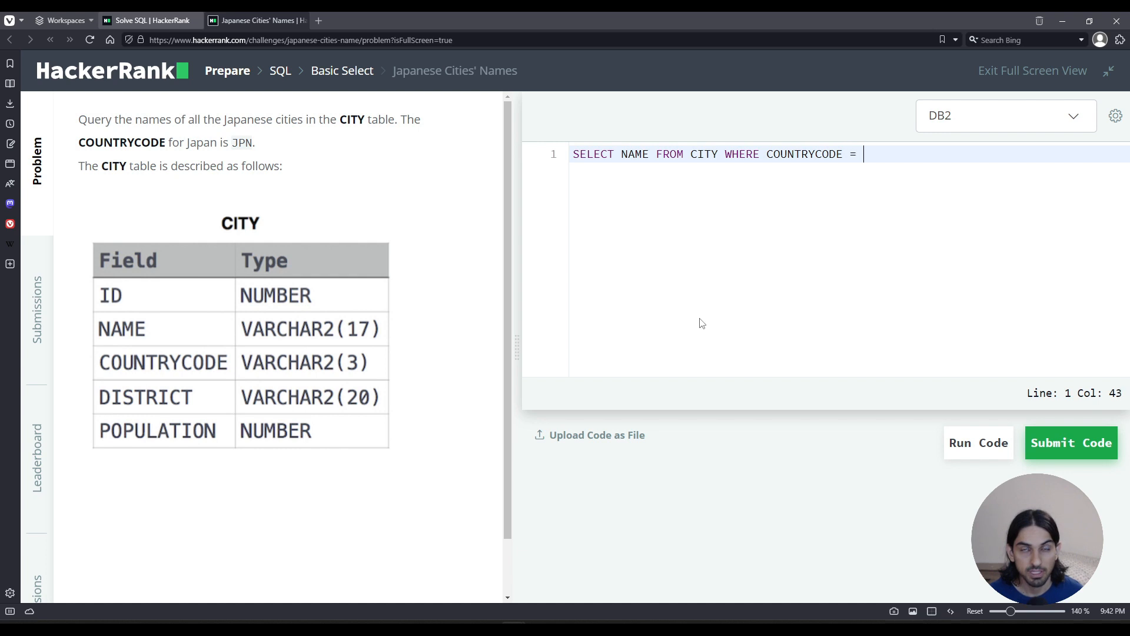
type("'JPN'")
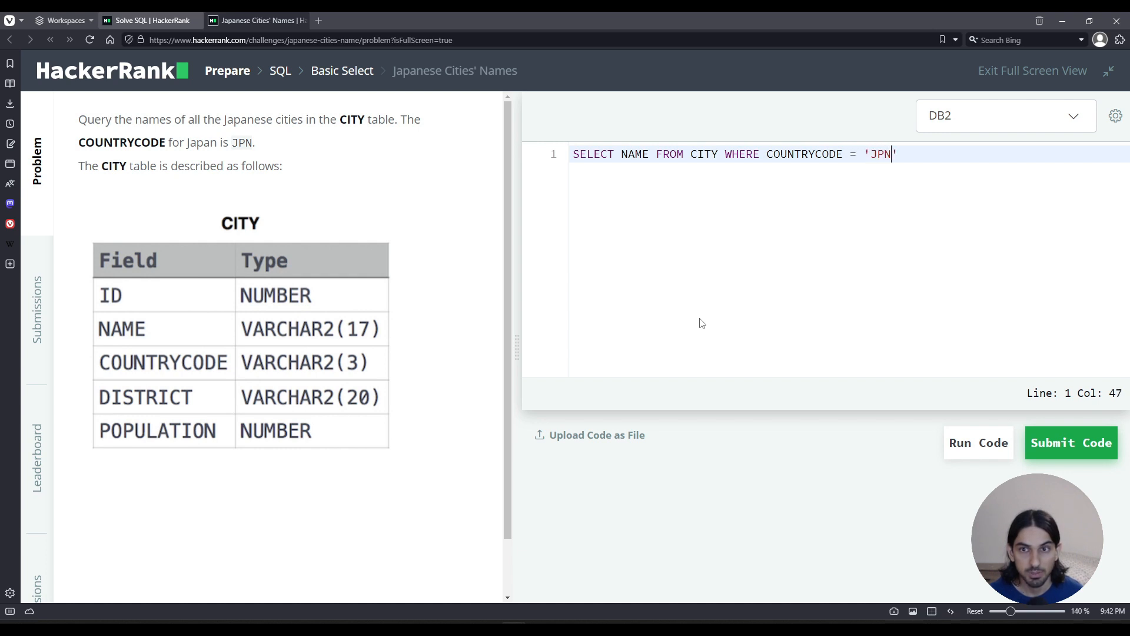
type(";")
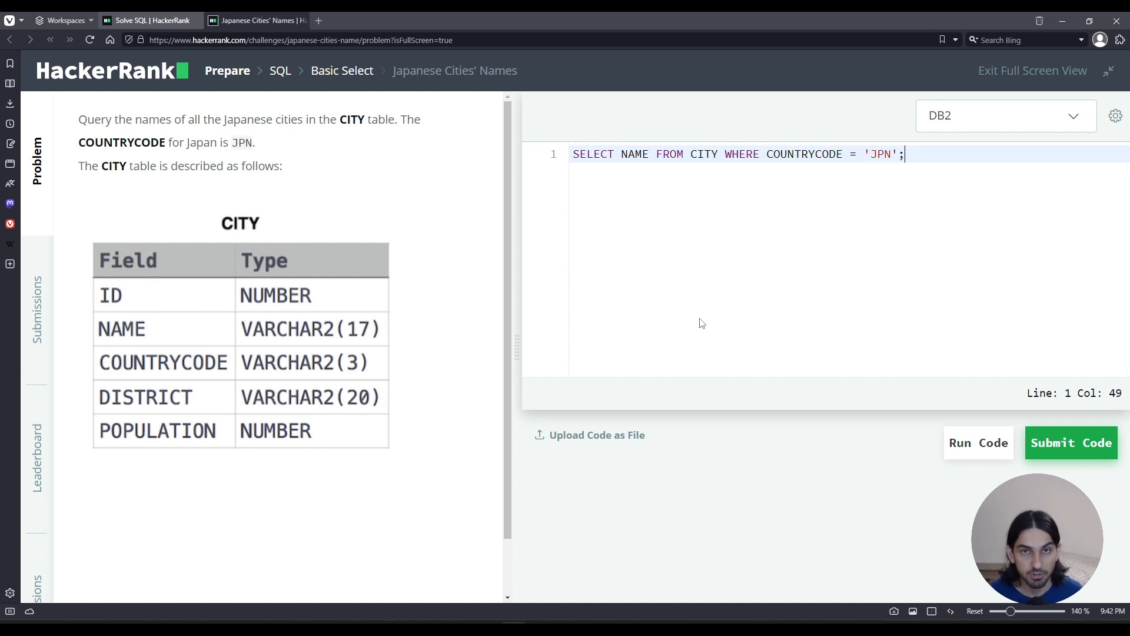